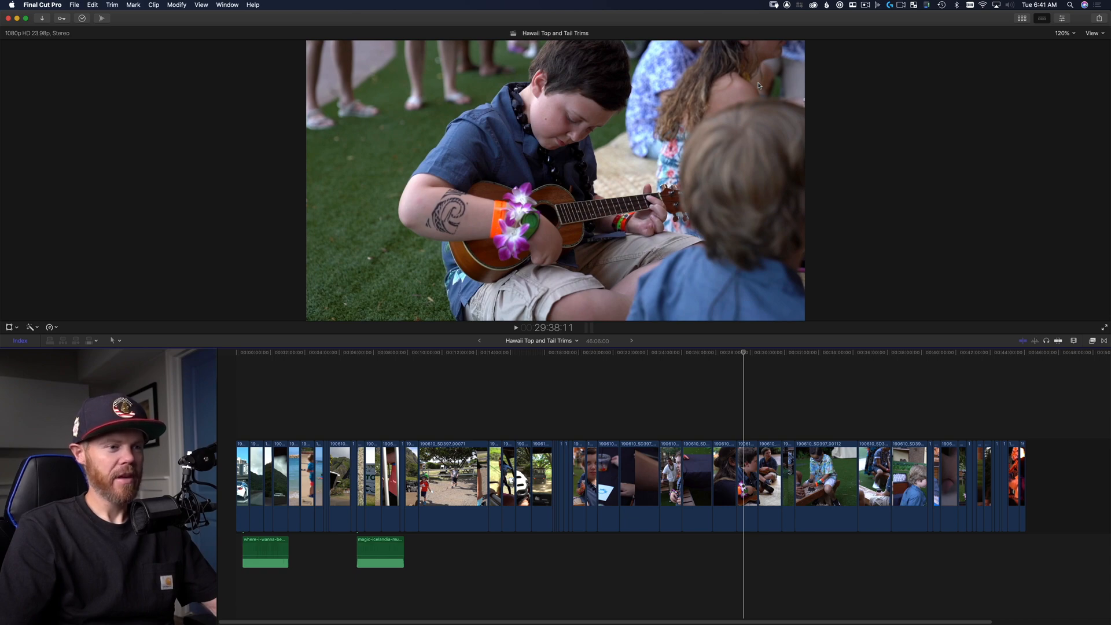
Show the Trim menu with Blade, Trim Start, Trim End and Trim To Playhead for the Hawaii timeline.
{"action": "left_click", "coordinate": [344, 351]}
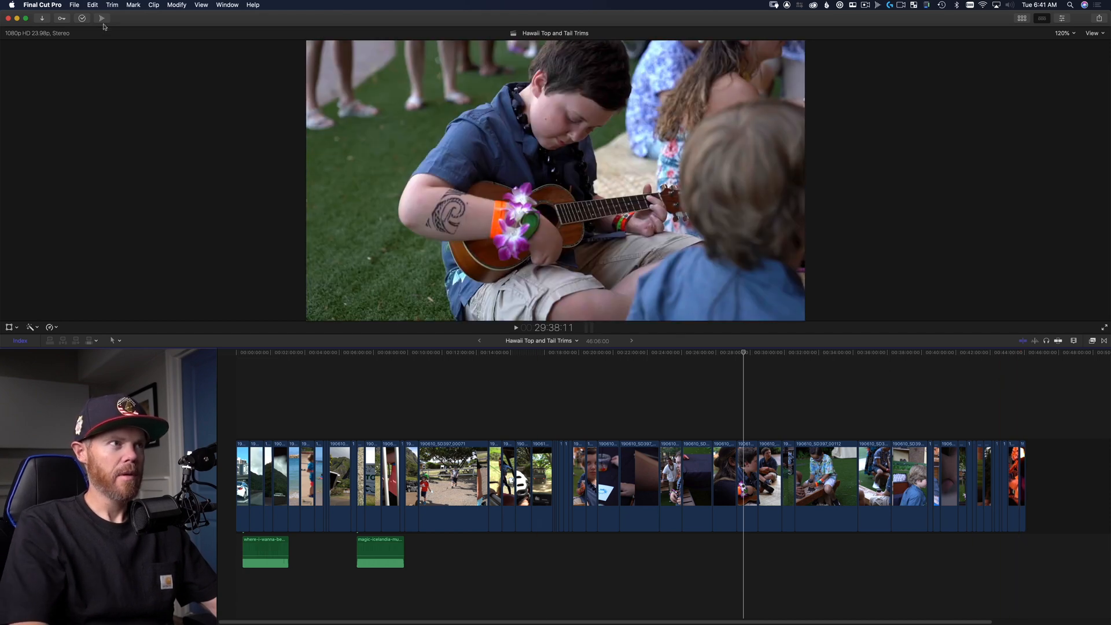
{"action": "left_click", "coordinate": [115, 5]}
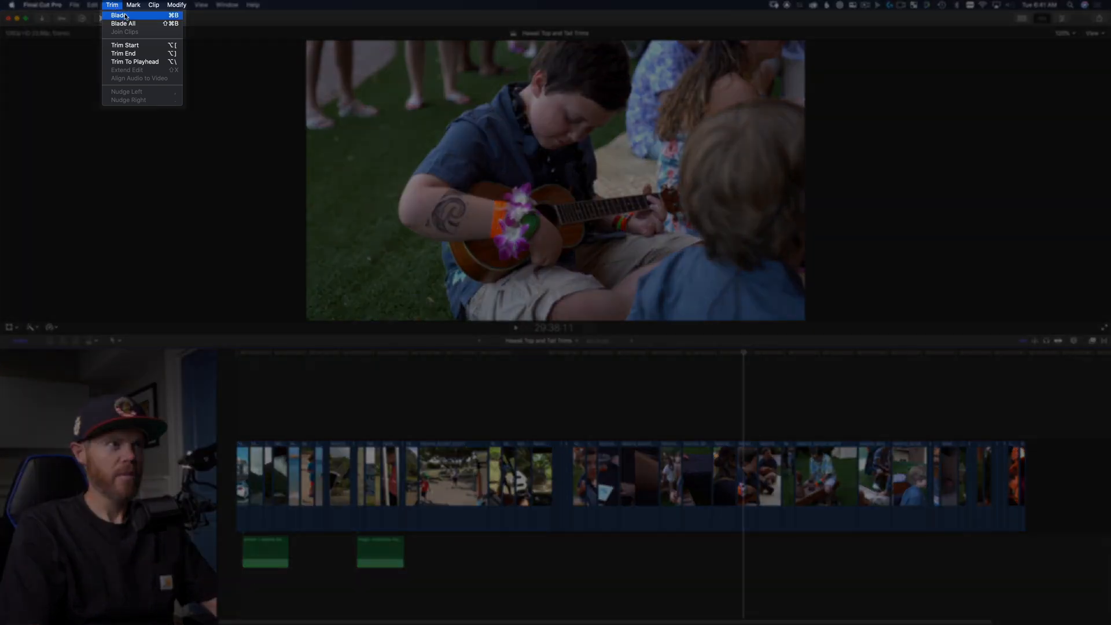
{"action": "mouse_move", "coordinate": [147, 53]}
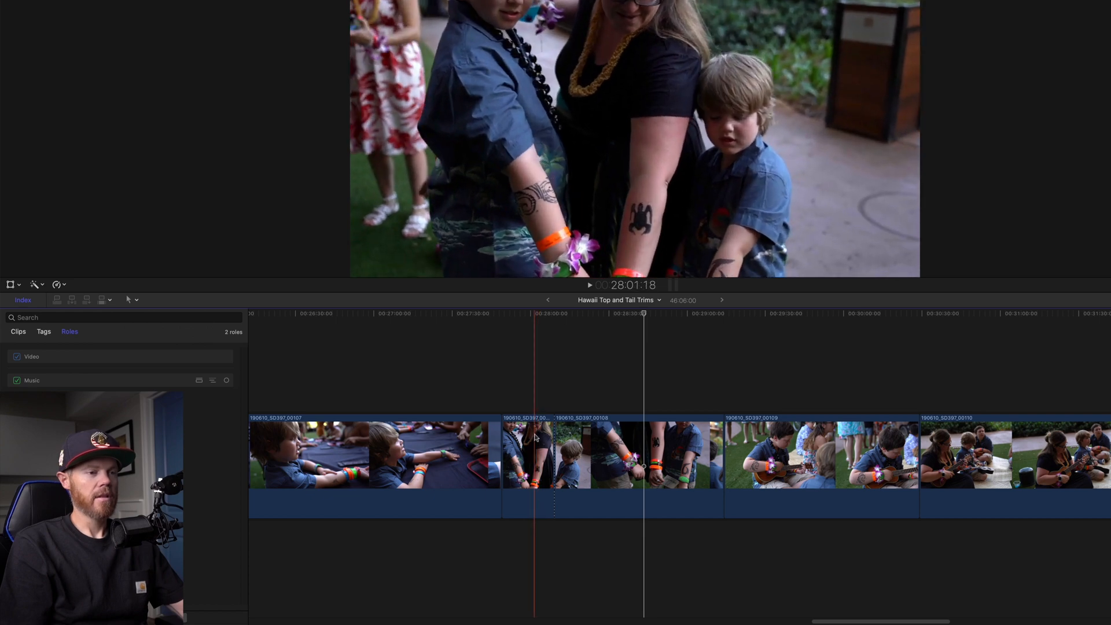
Cue the timeline to the party clip of kids showing arm tattoos and wristbands.
{"action": "left_click", "coordinate": [530, 470]}
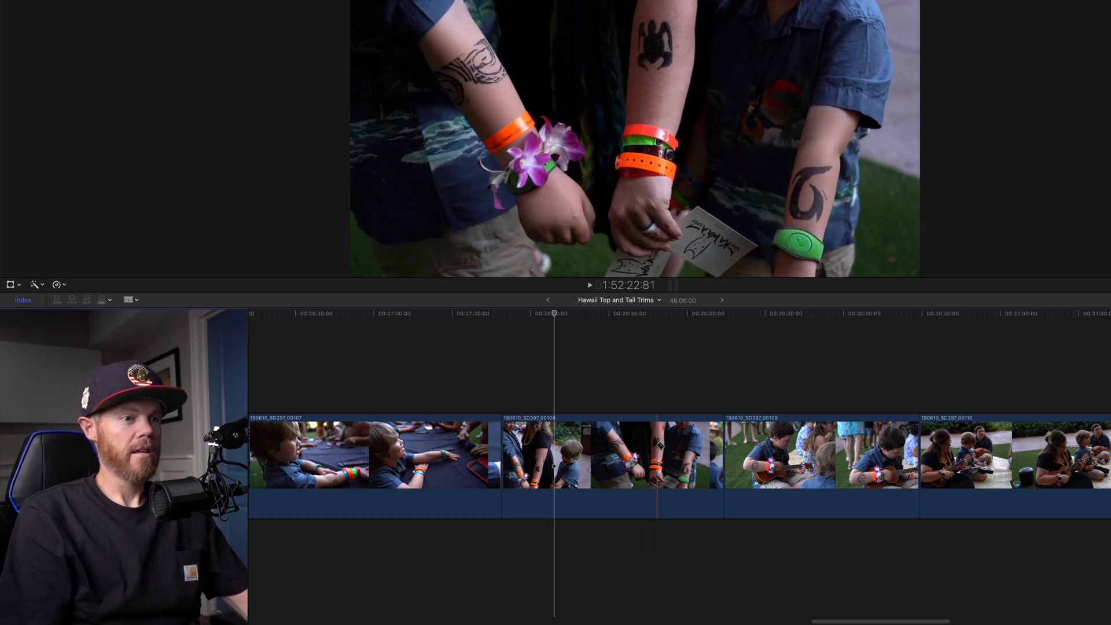
Switch to the Select tool and remove the tail end of the tattooed-arms party clip.
{"action": "key", "text": "a"}
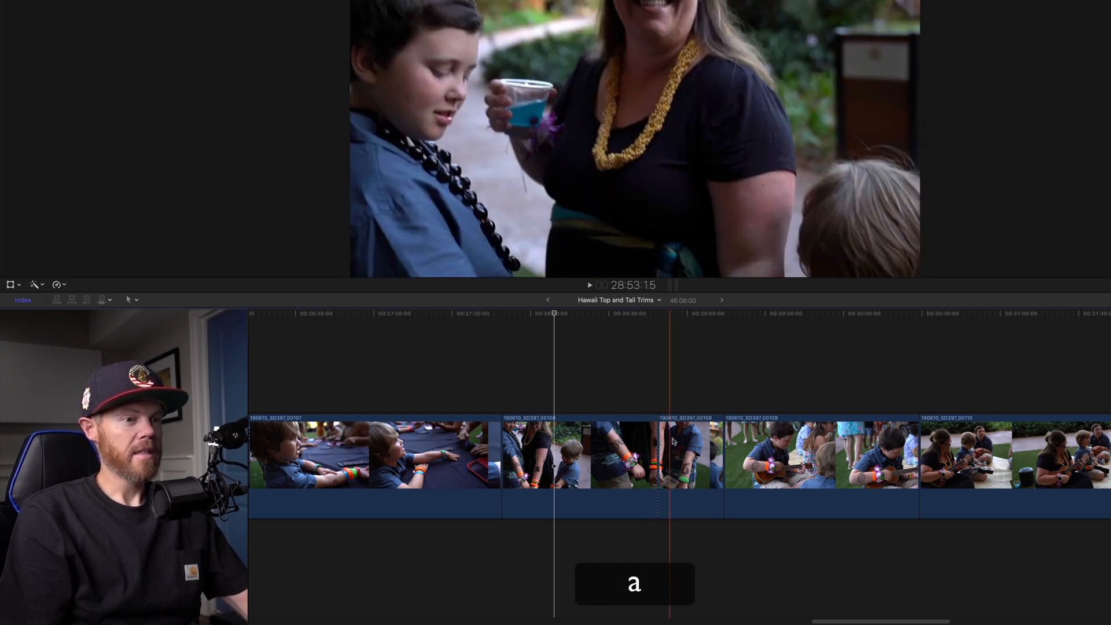
{"action": "left_click", "coordinate": [688, 454]}
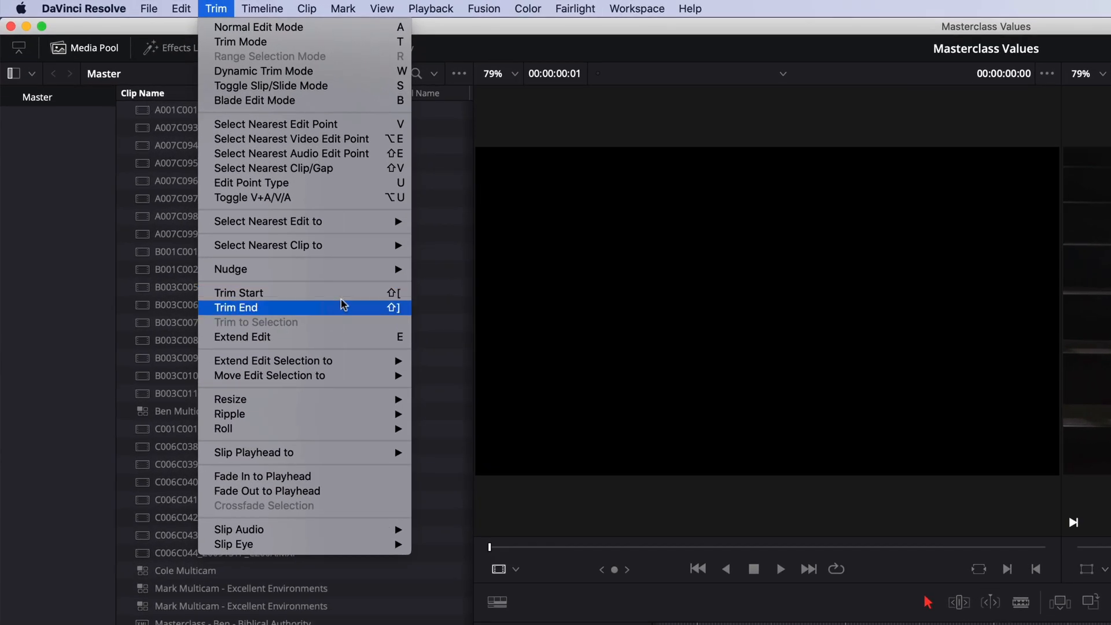
{"action": "mouse_move", "coordinate": [342, 298]}
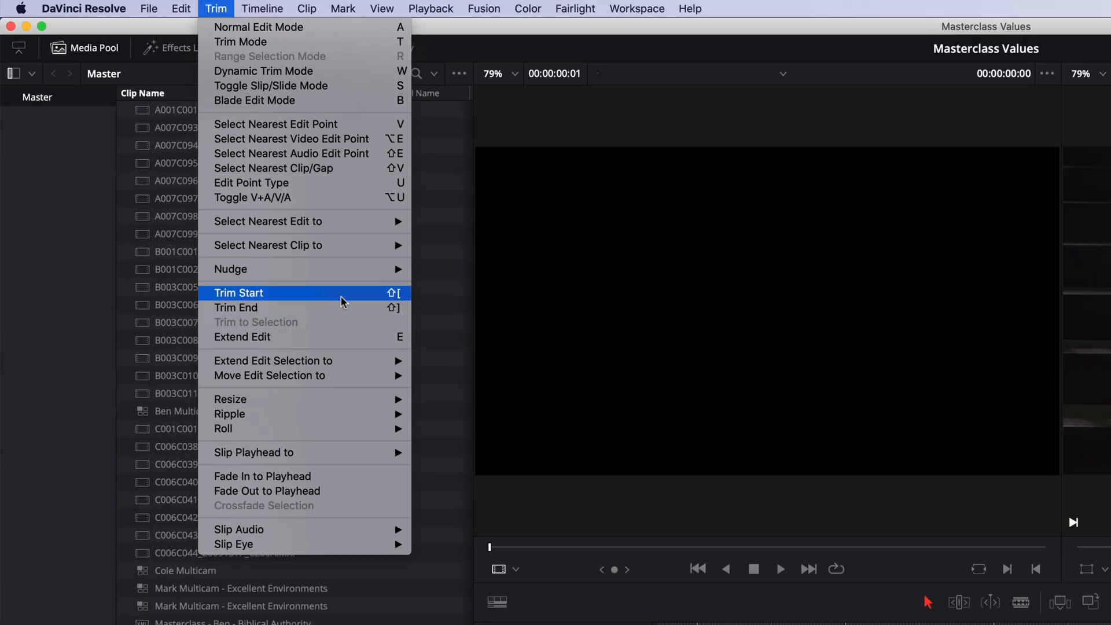
{"action": "mouse_move", "coordinate": [342, 310]}
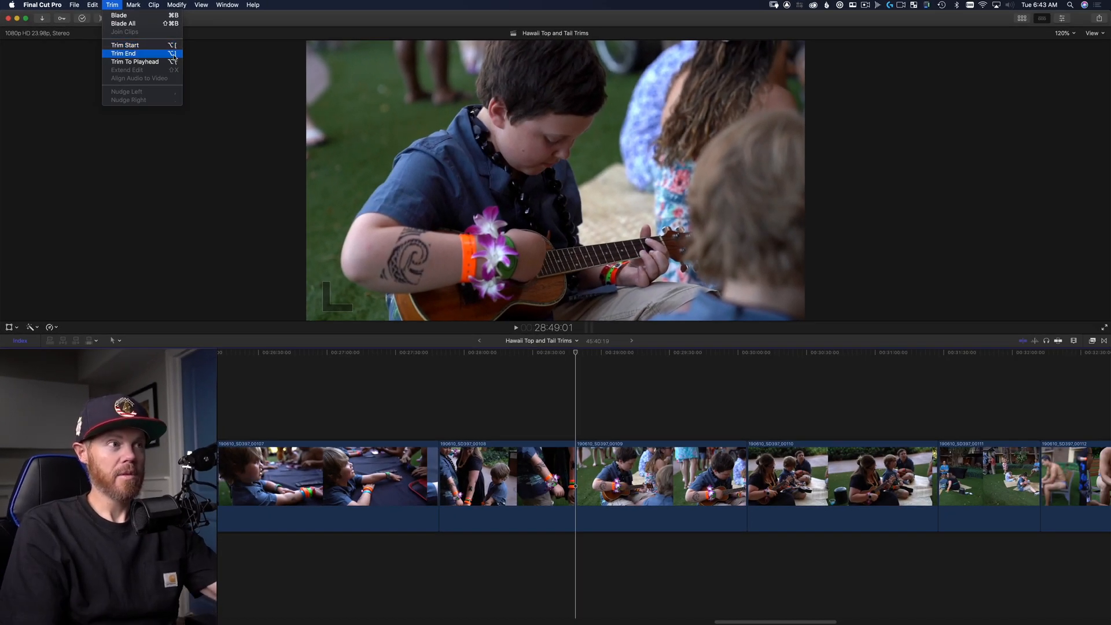
{"action": "mouse_move", "coordinate": [134, 62]}
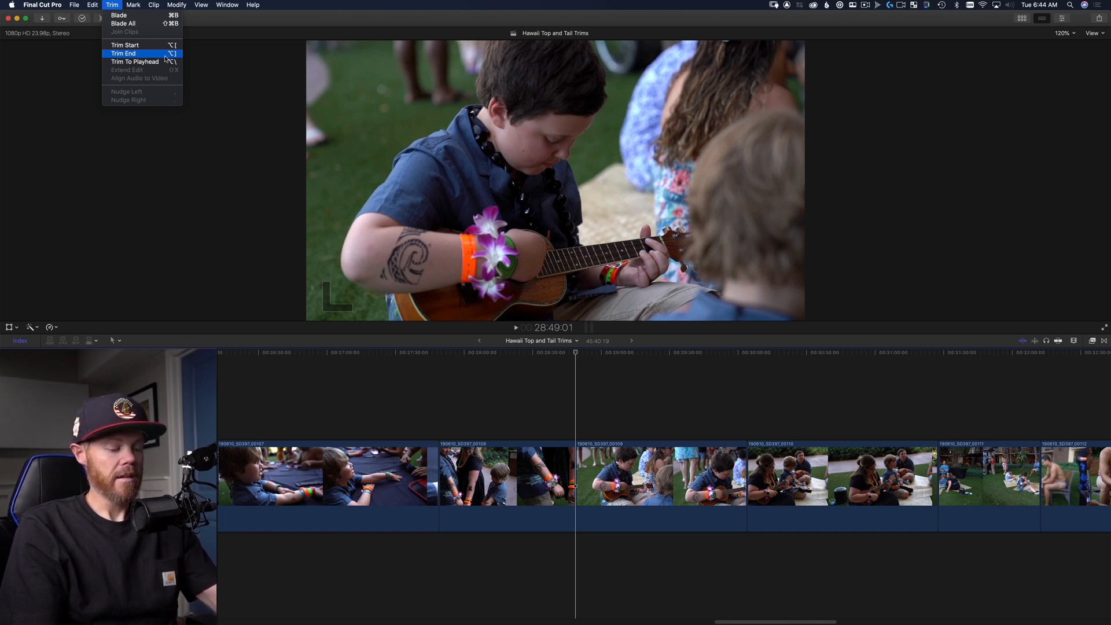
{"action": "mouse_move", "coordinate": [165, 61]}
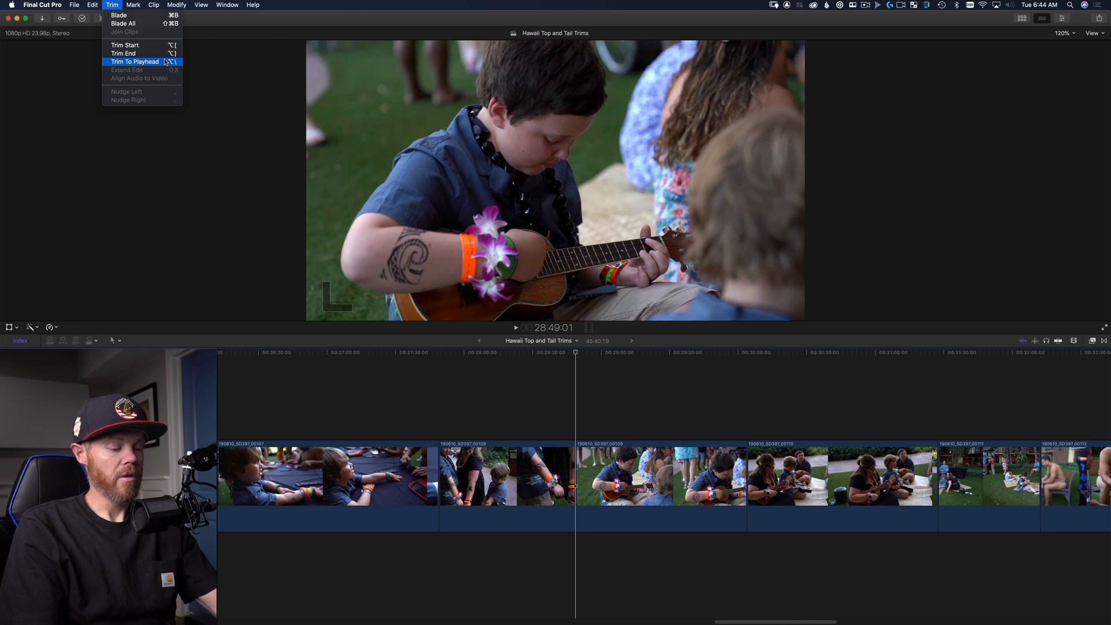
{"action": "mouse_move", "coordinate": [125, 44]}
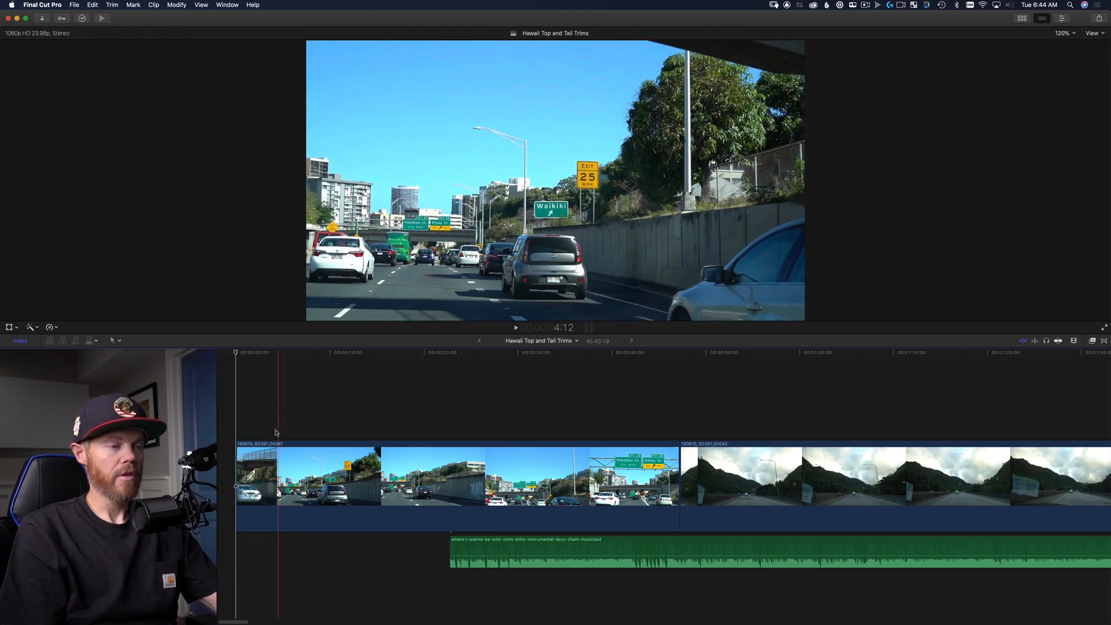
Shorten the selected party clip from its start with Trim Start (Option-[).
{"action": "key", "text": "Alt+["}
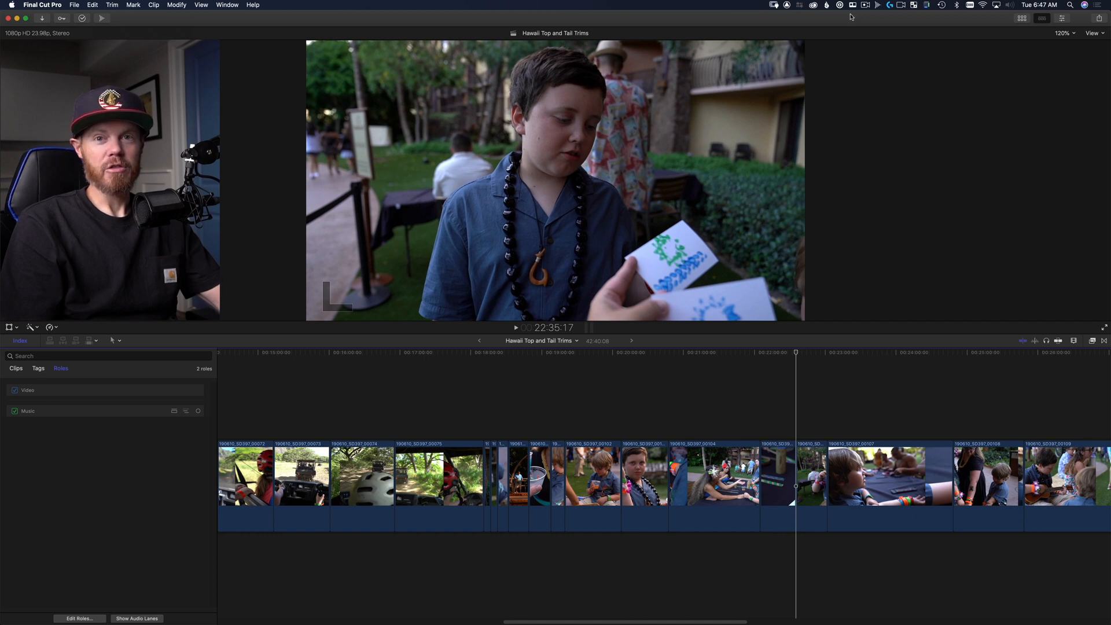
{"action": "mouse_move", "coordinate": [835, 18]}
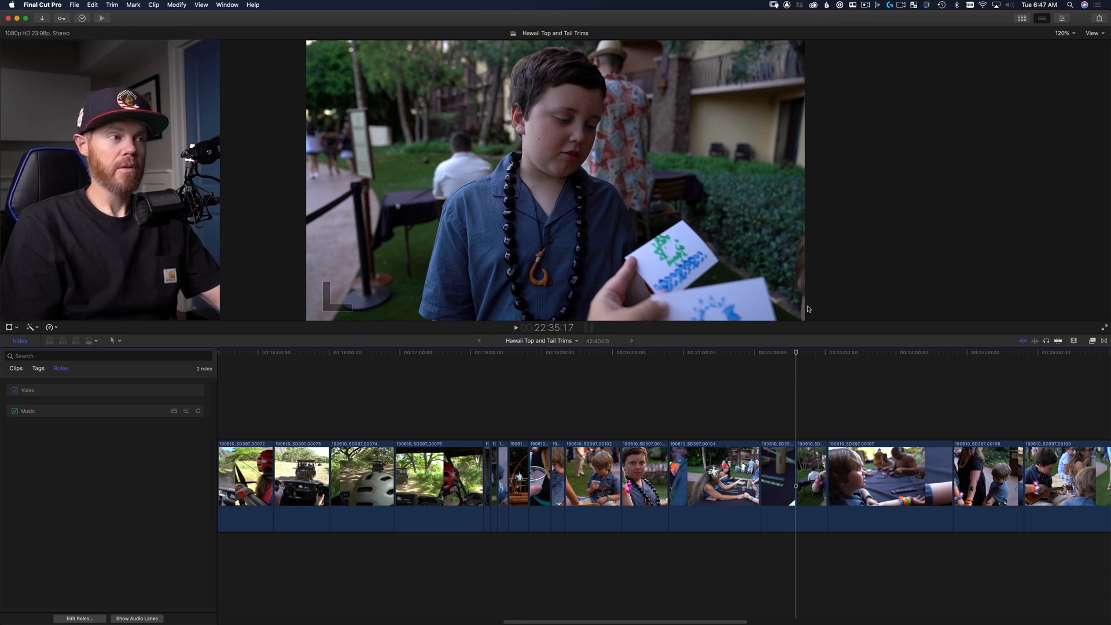
Place the playhead after the children-at-table clip, select the gap clip and trim it to the playhead.
{"action": "left_click", "coordinate": [116, 265]}
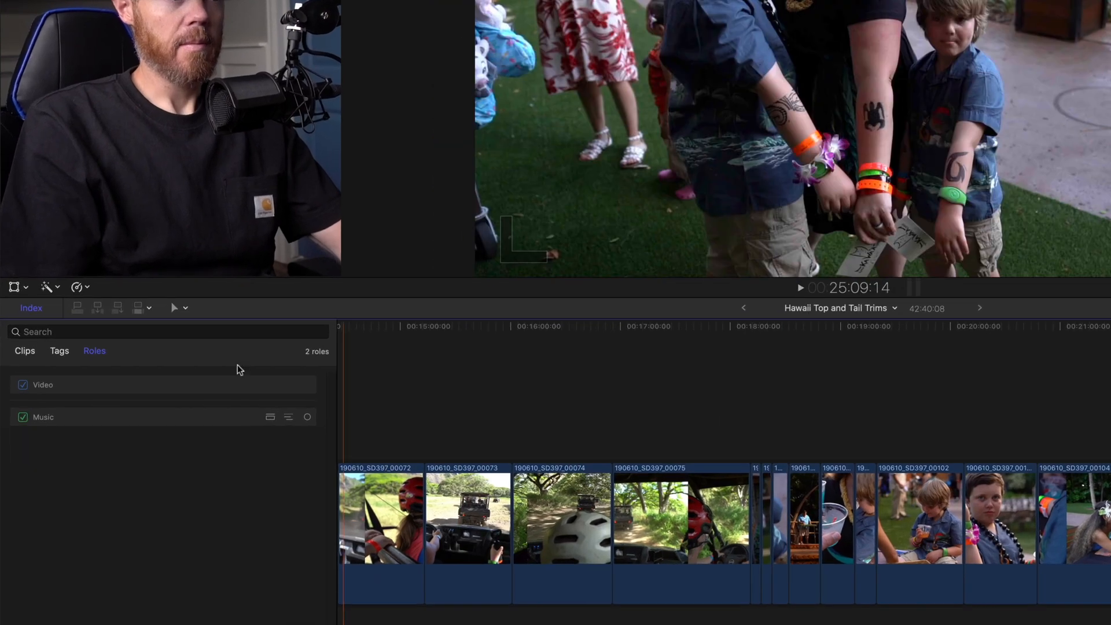
{"action": "left_click", "coordinate": [176, 308]}
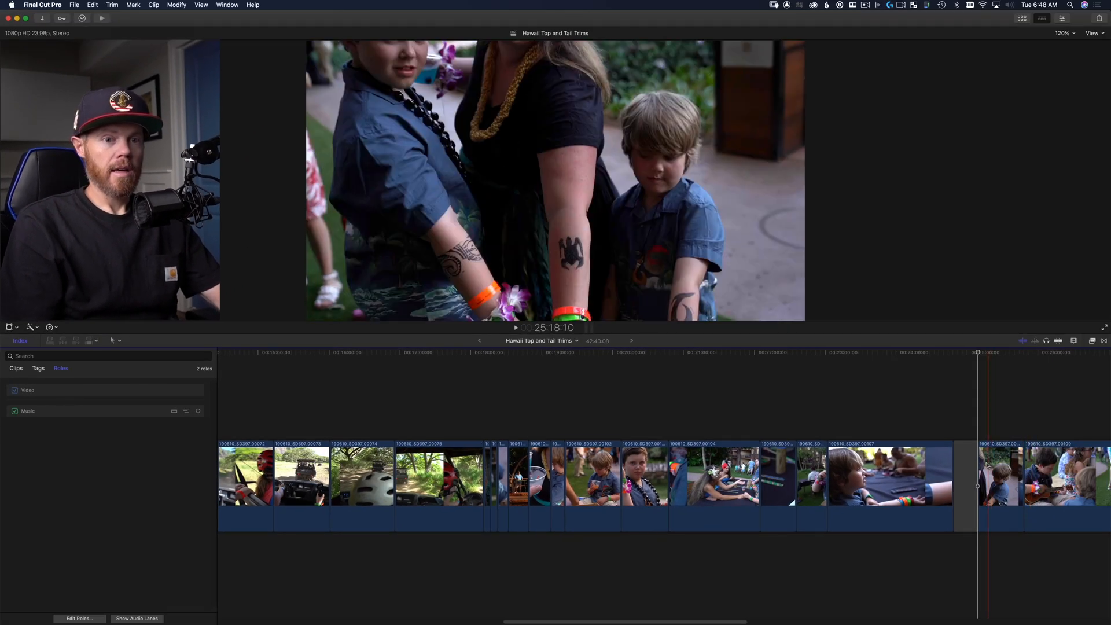
{"action": "key", "text": "delete"}
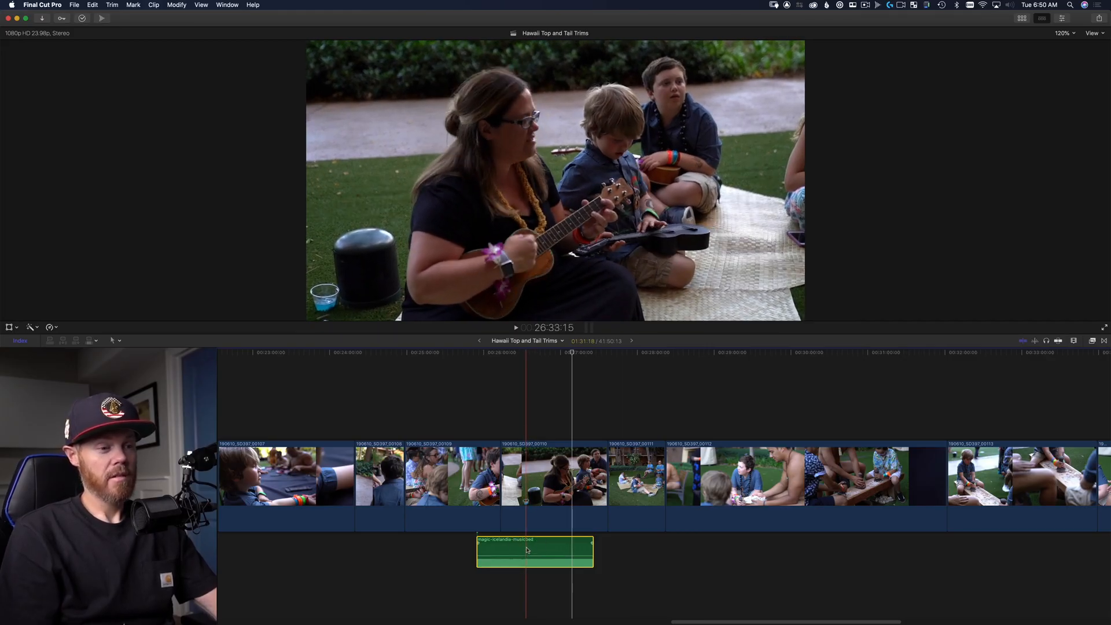
Undo the music clip trim, then trim the connected music clip again at the playhead.
{"action": "key", "text": "cmd+z"}
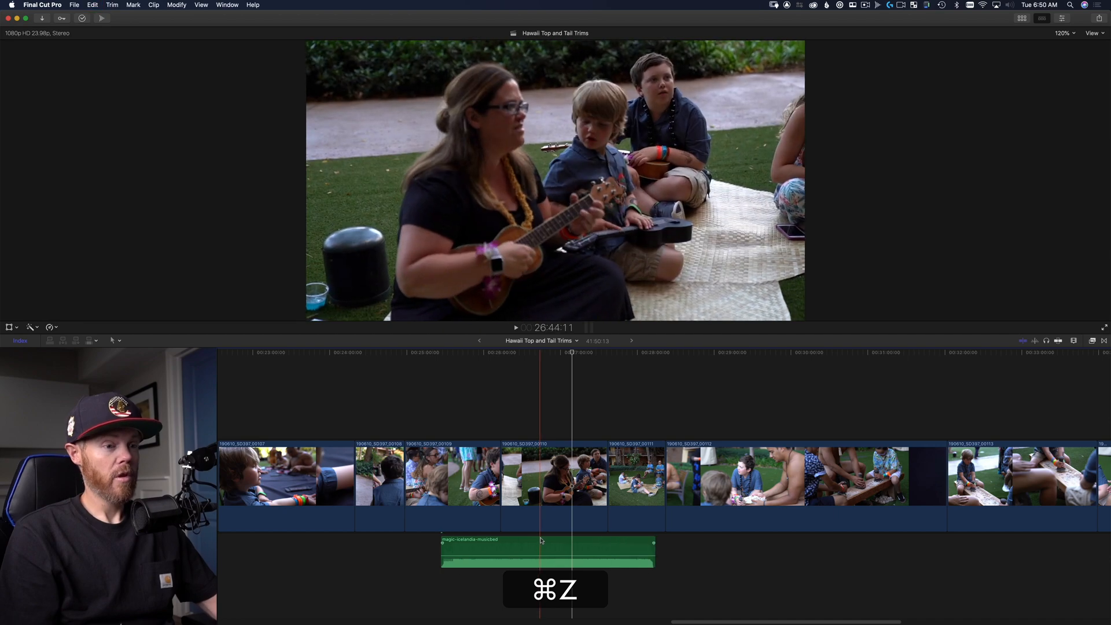
{"action": "key", "text": "b"}
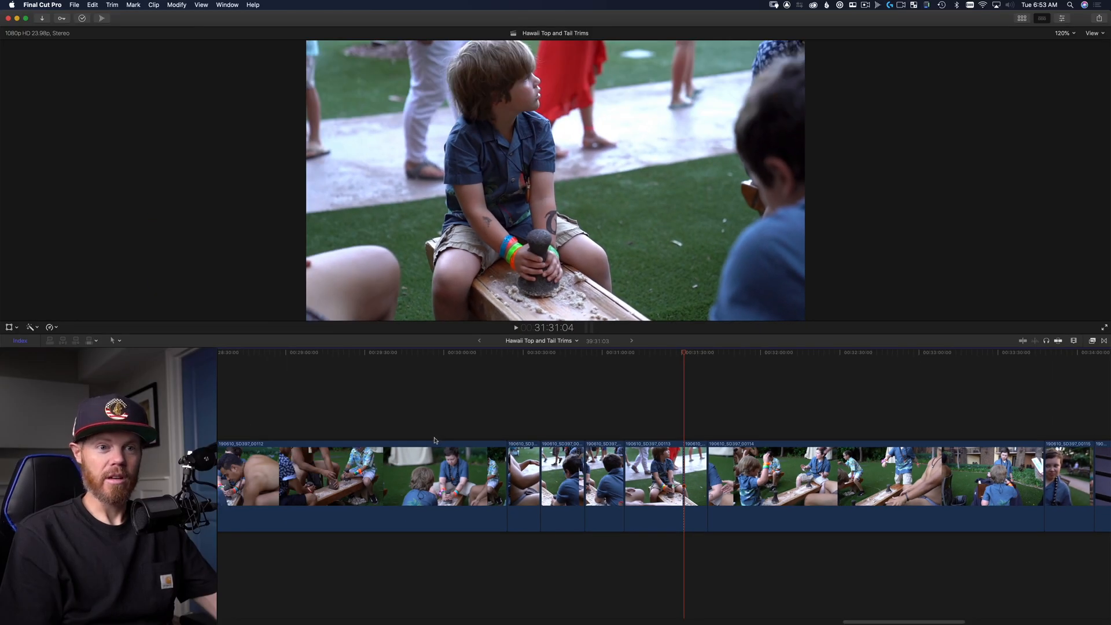
Trim the stone-pounding clips at the playhead and select the short clip before the long group shot.
{"action": "key", "text": "s"}
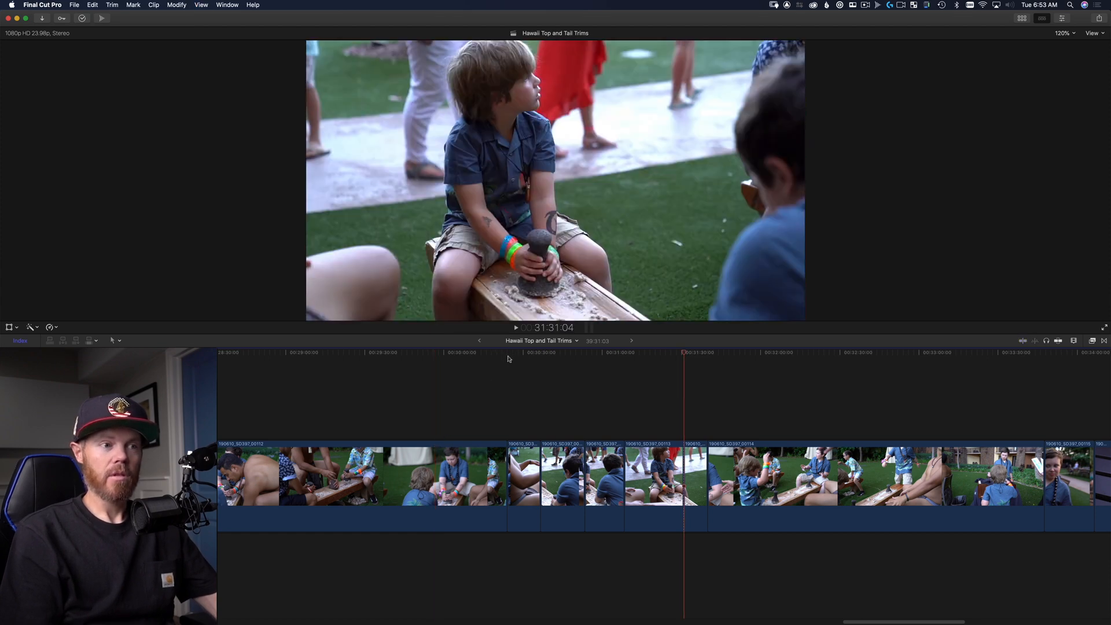
{"action": "left_click", "coordinate": [454, 352]}
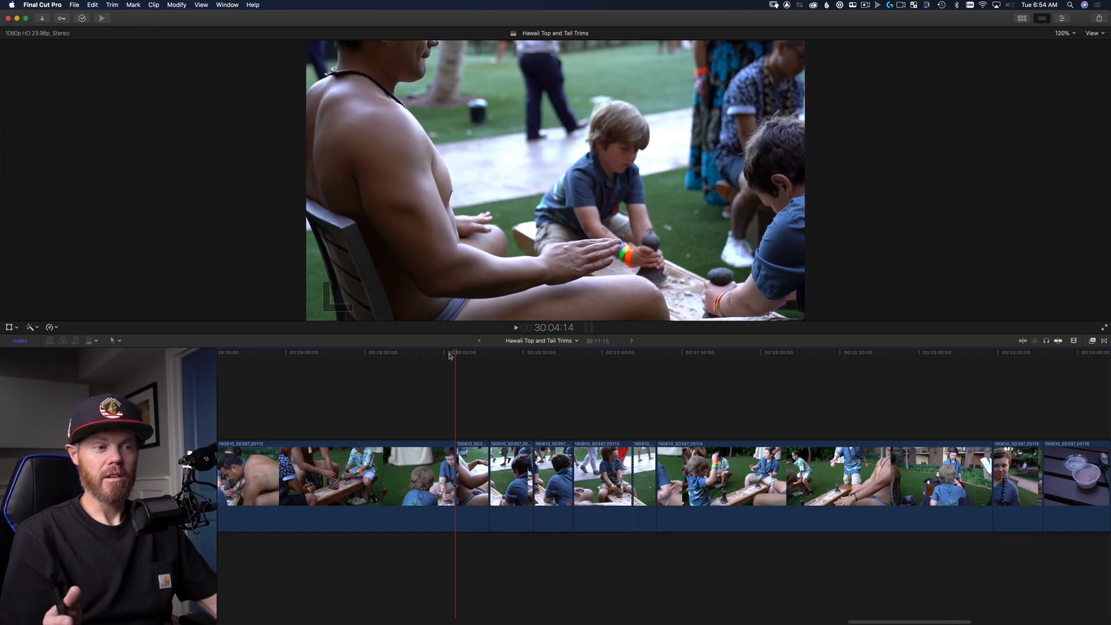
{"action": "key", "text": "s"}
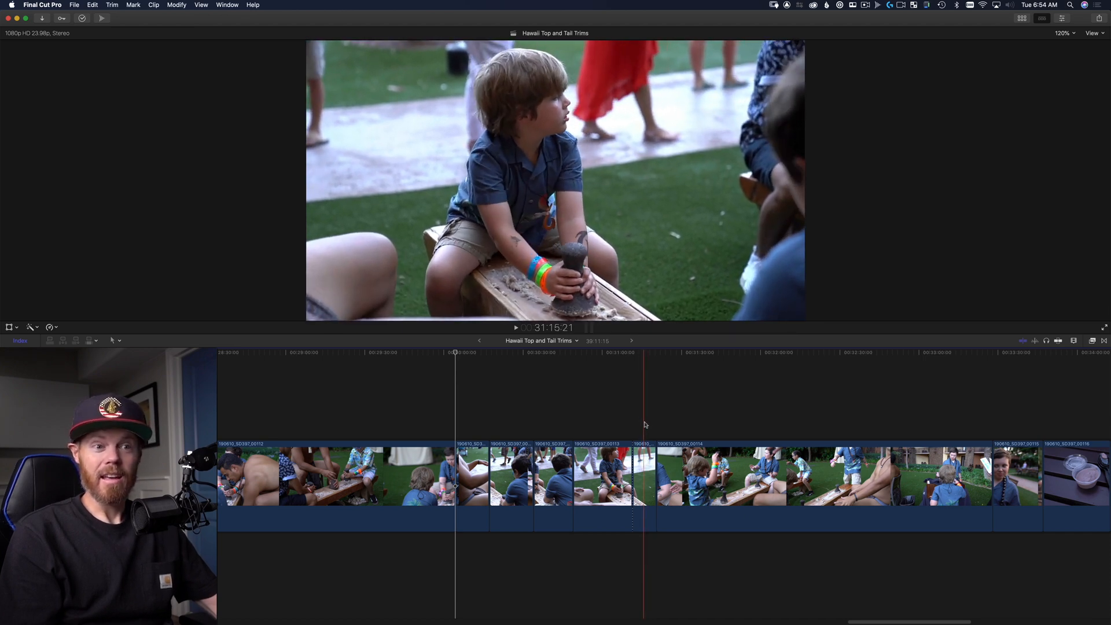
{"action": "key", "text": "c"}
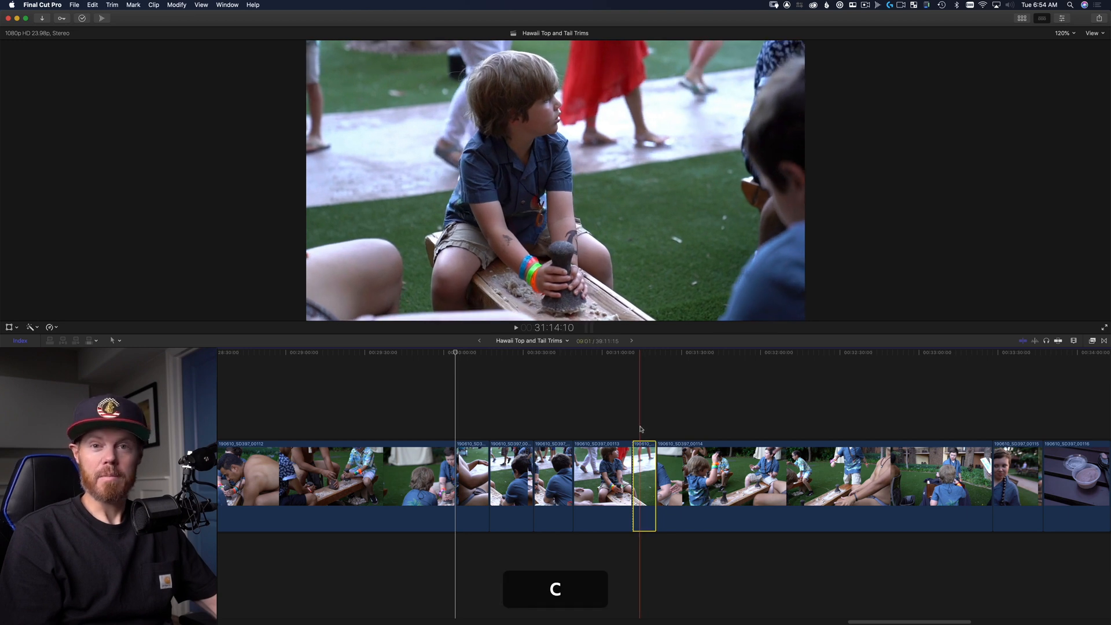